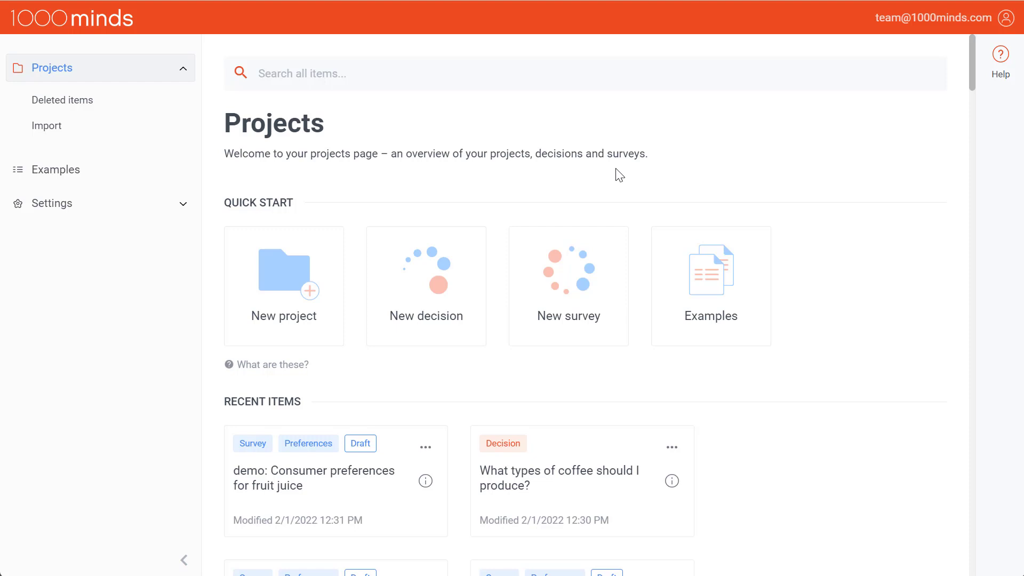
pyautogui.moveTo(568, 306)
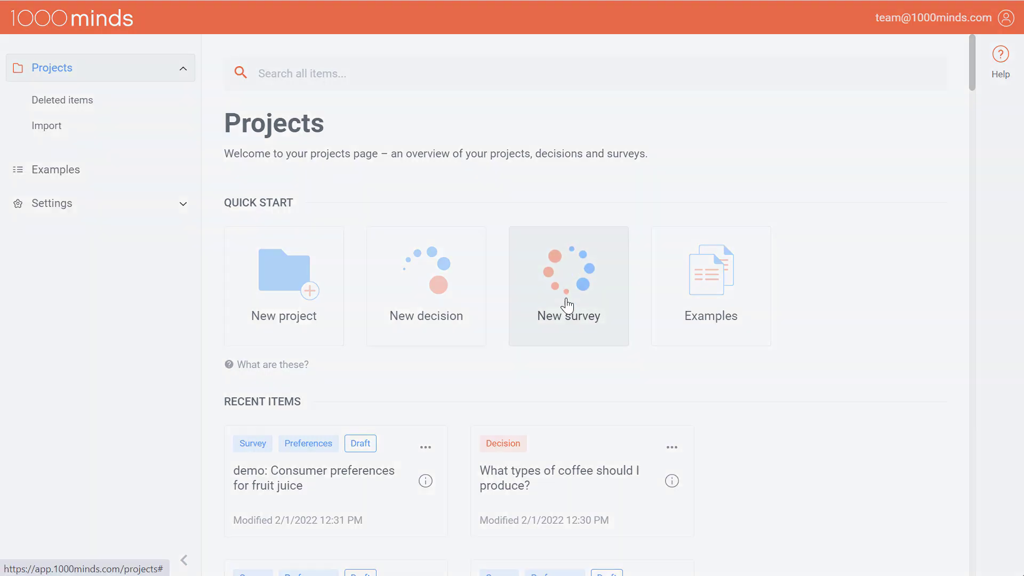
# Name the new survey 'Consumer preferences for coffee' and keep 'Create a new project…' as its destination
pyautogui.click(569, 285)
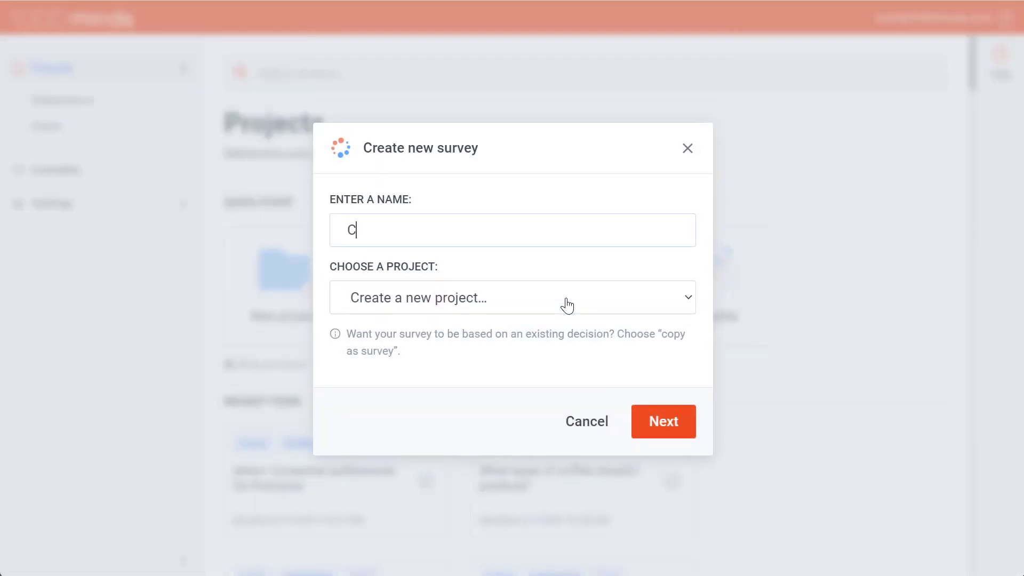
pyautogui.write('onsumer preferences for coffee')
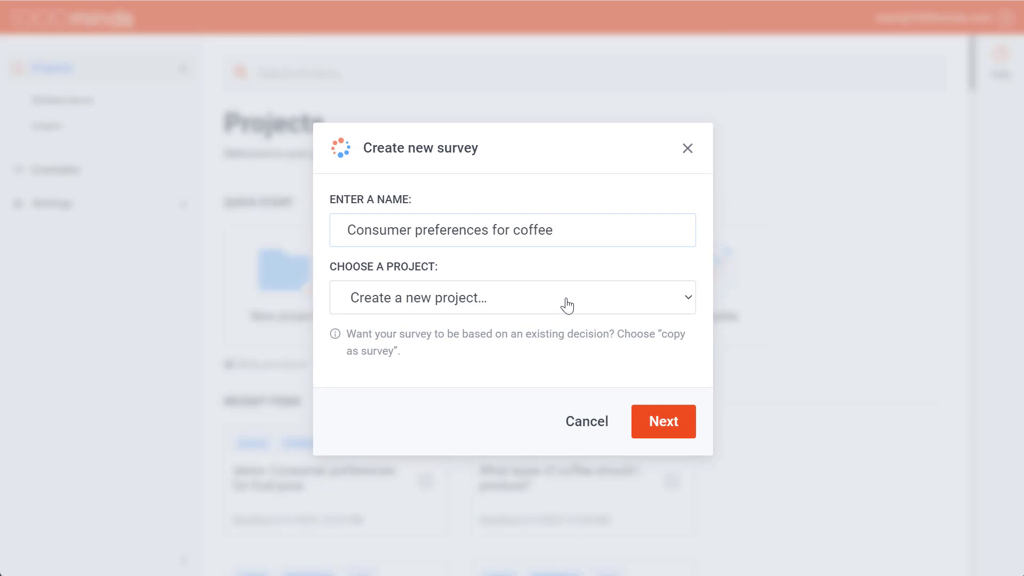
pyautogui.click(512, 297)
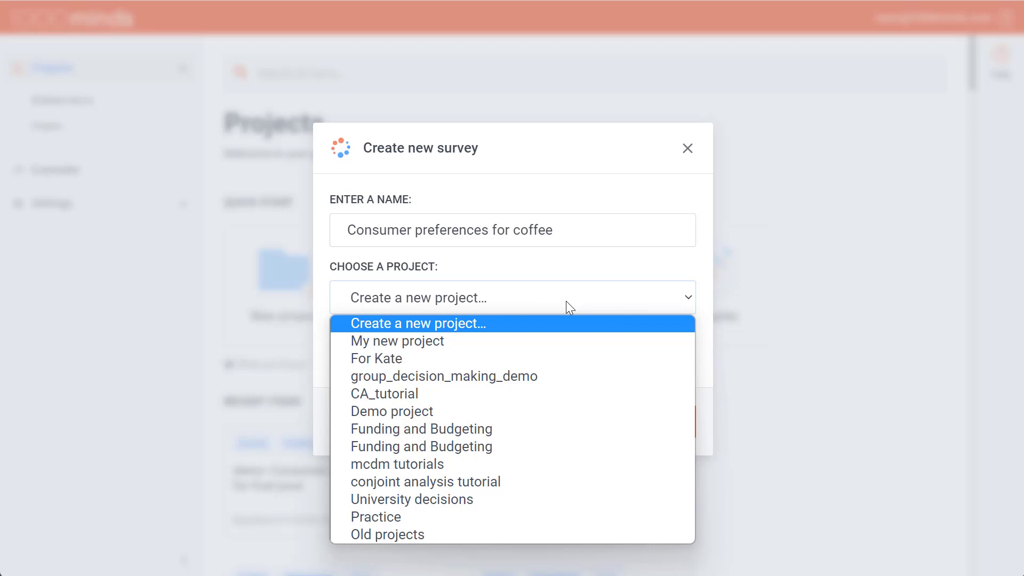
pyautogui.click(417, 323)
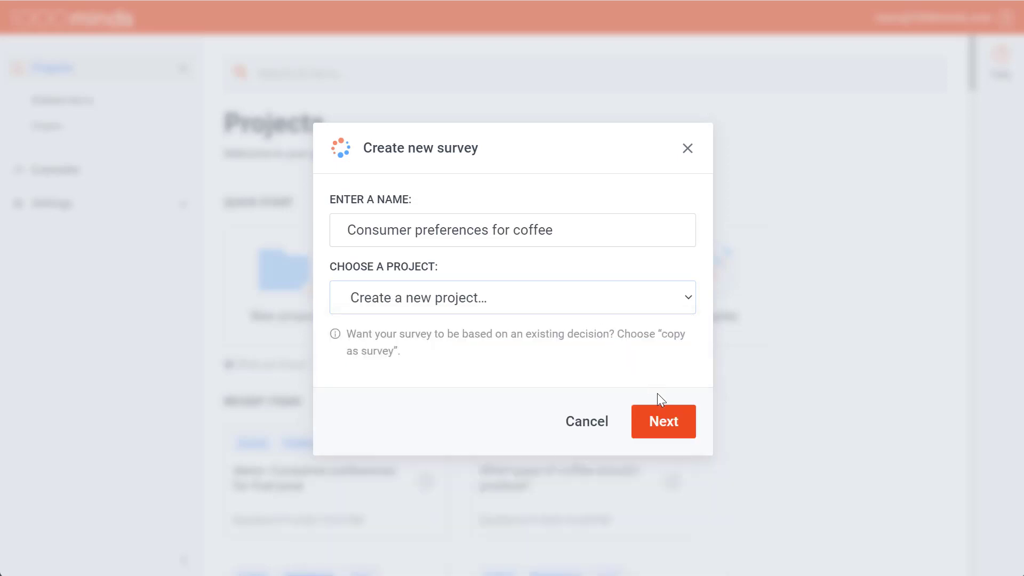
# Choose Preferences as the survey type and create the survey
pyautogui.click(663, 421)
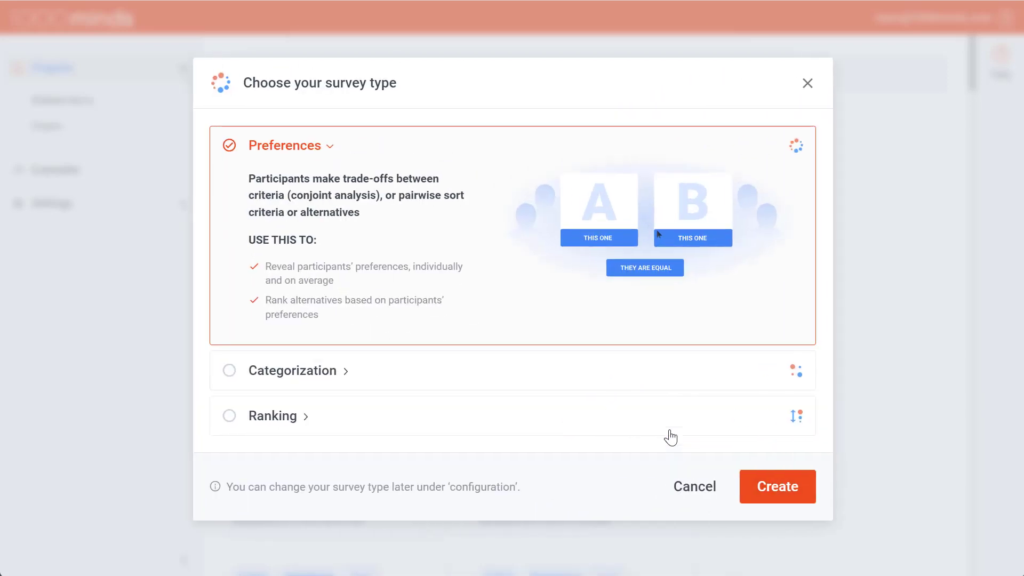
pyautogui.click(692, 238)
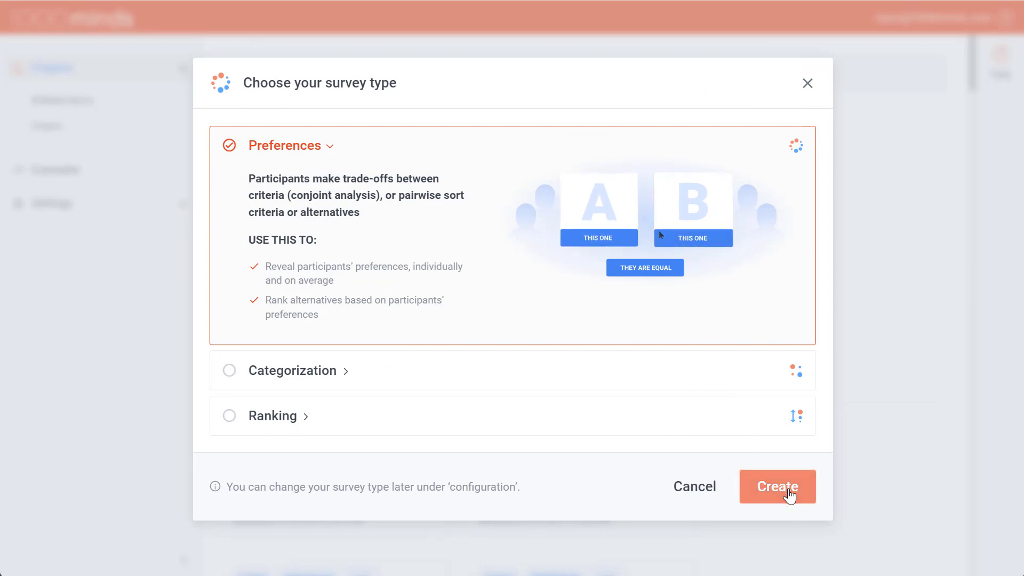
pyautogui.click(777, 486)
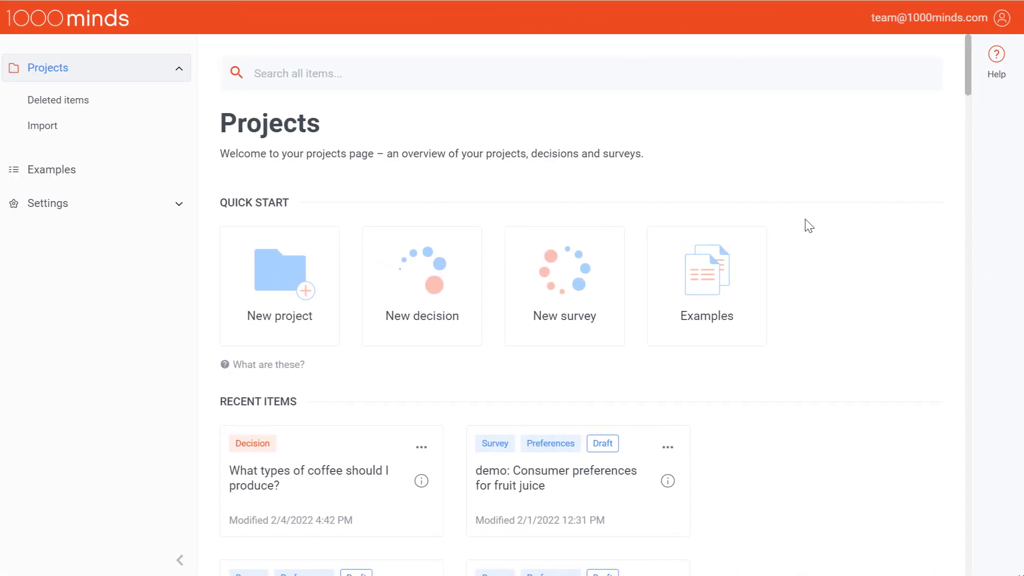
# Copy 'What types of coffee should I produce?' as a survey named 'Consumer preferences for coffee' and go to its configuration
pyautogui.scroll(-3)
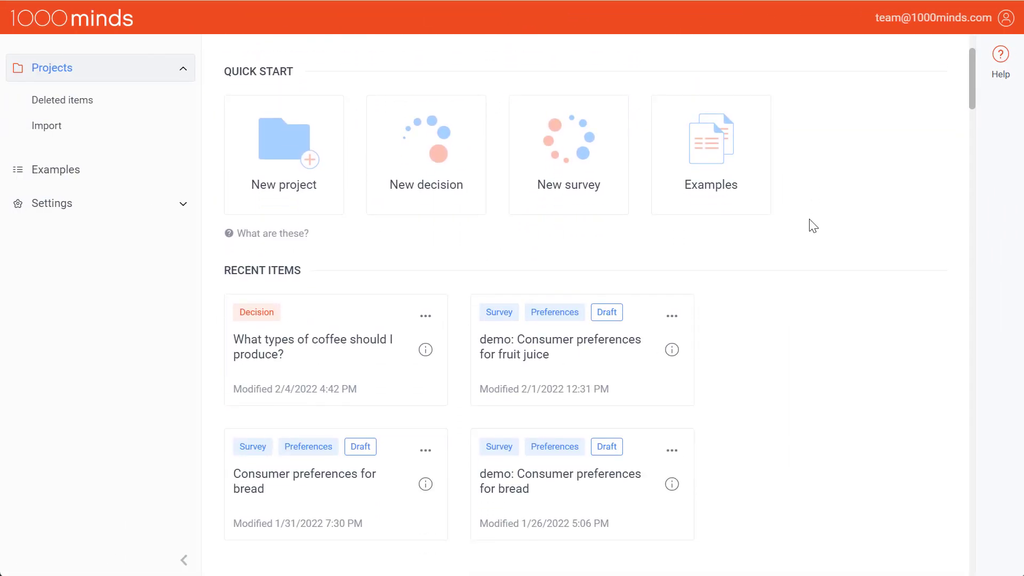
pyautogui.scroll(-3)
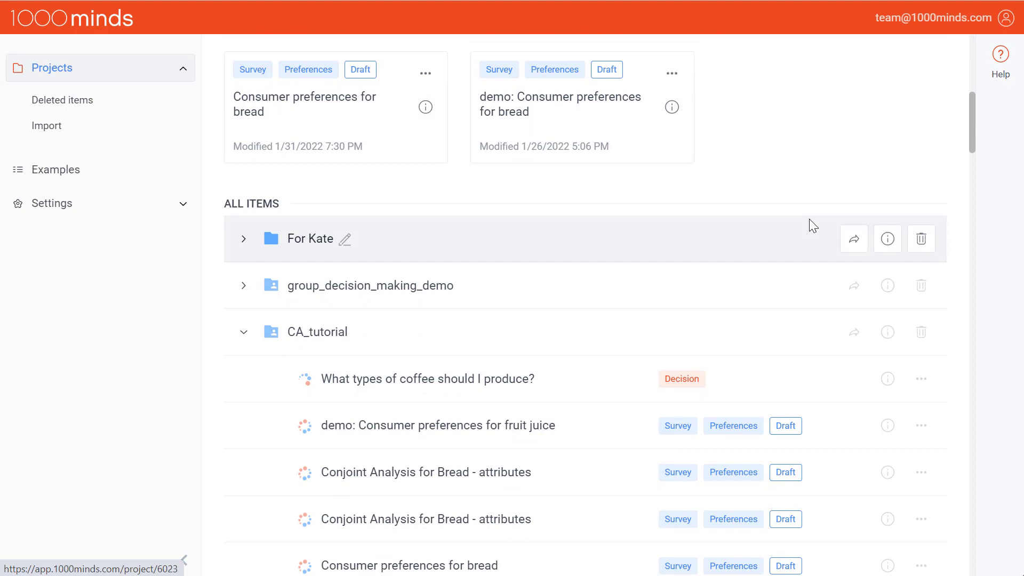
pyautogui.click(921, 379)
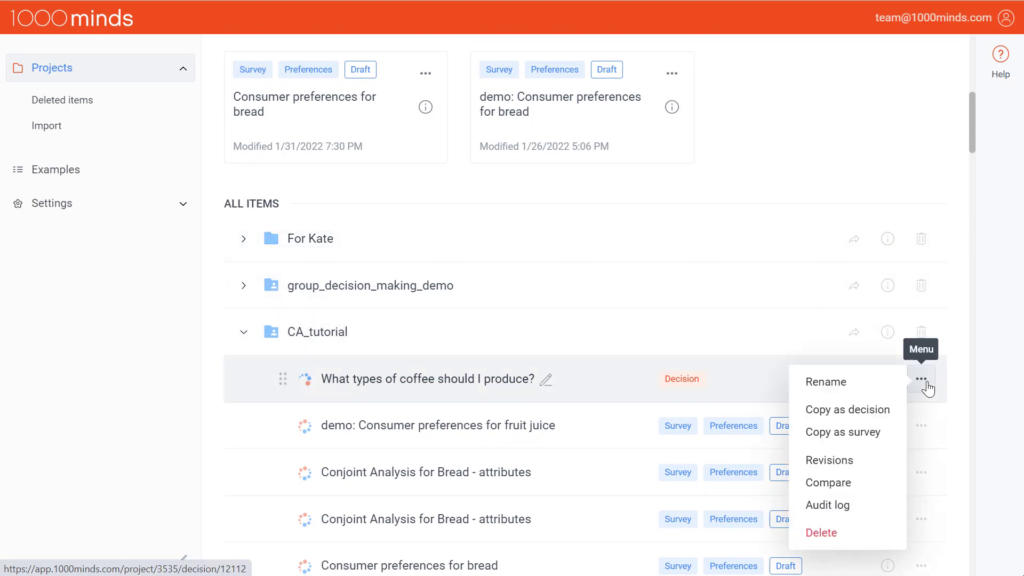
pyautogui.moveTo(857, 435)
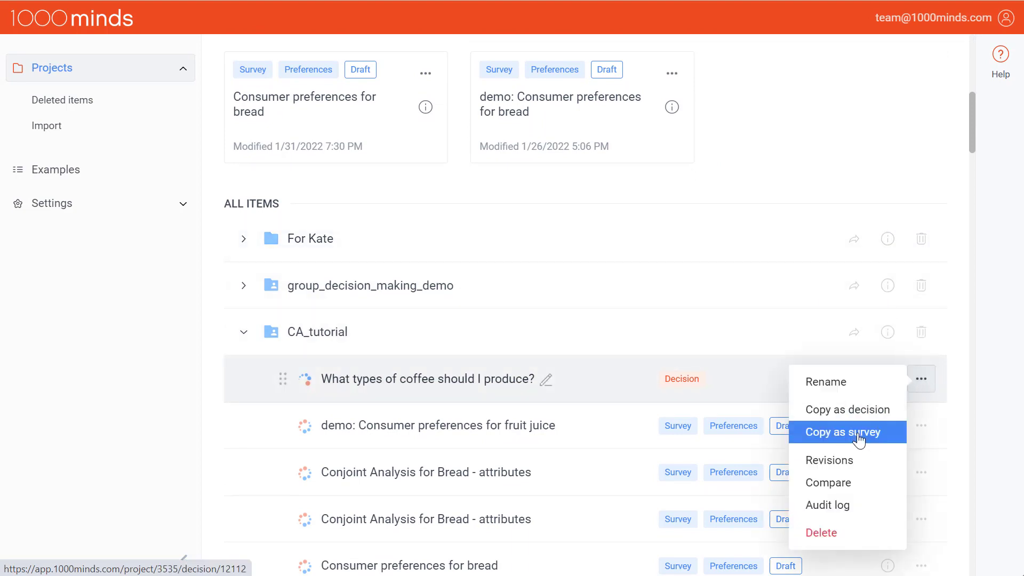
pyautogui.click(844, 431)
pyautogui.write('Consumer preferences for coffee')
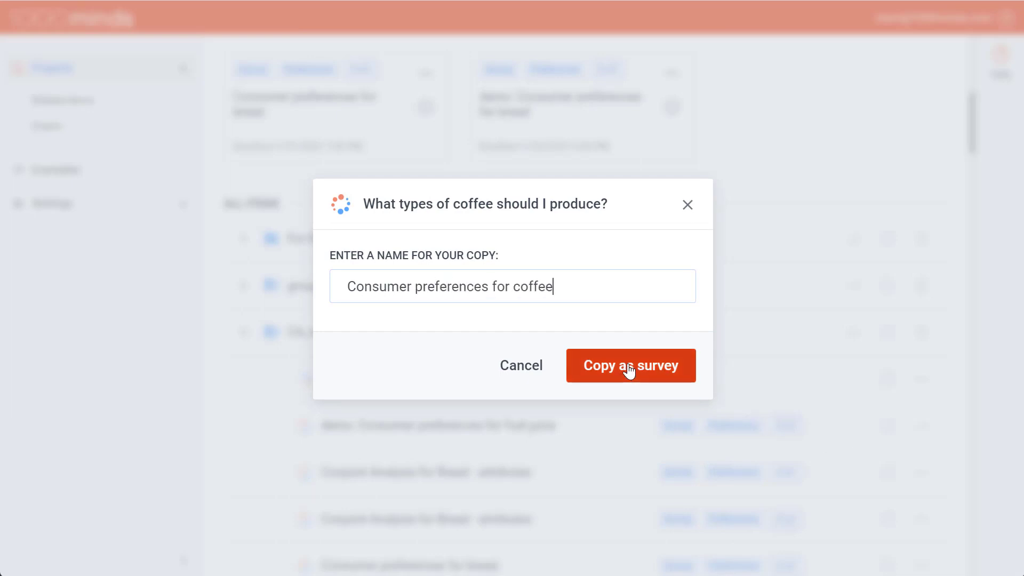
pyautogui.click(631, 364)
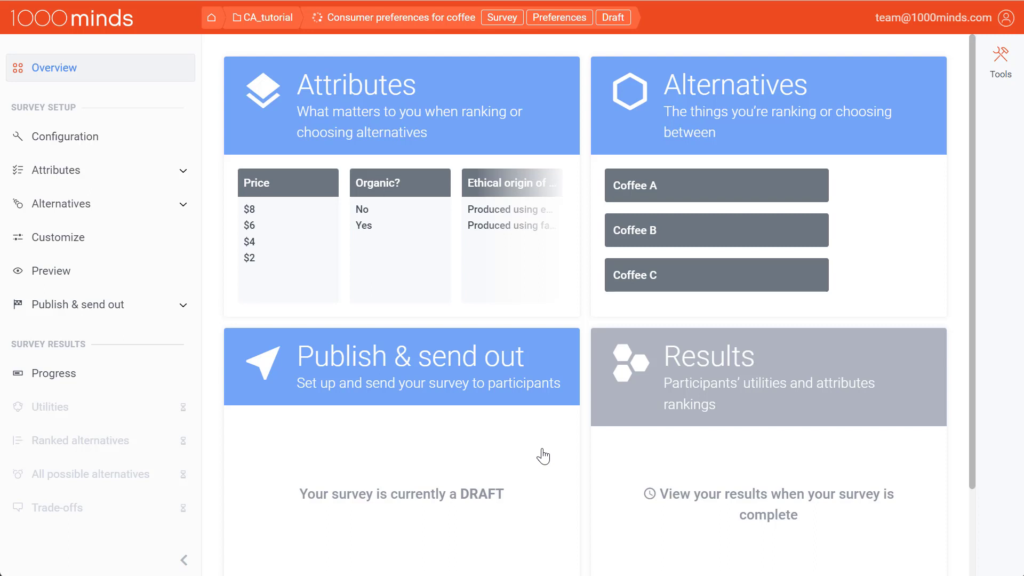
pyautogui.moveTo(469, 418)
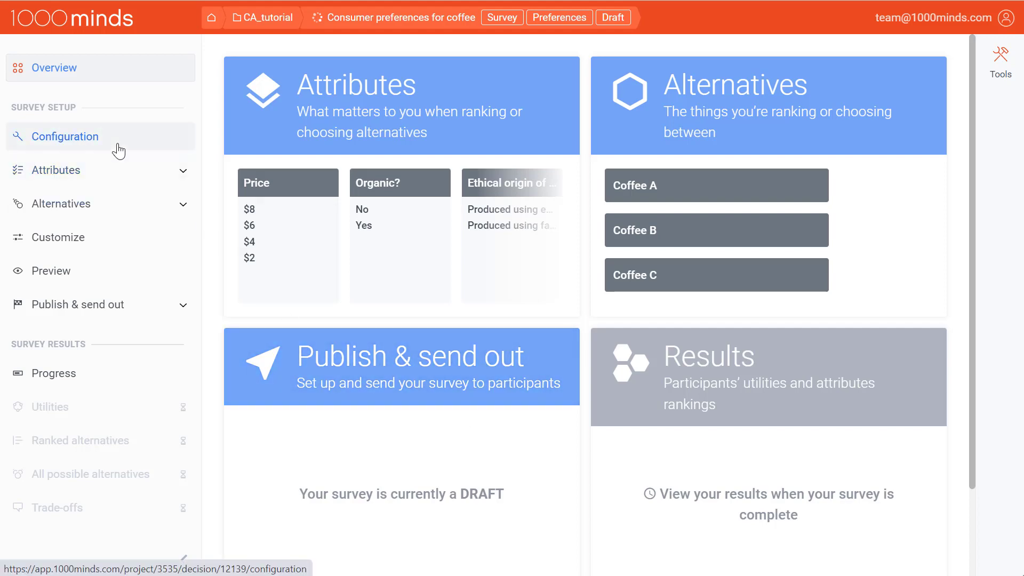
pyautogui.click(64, 136)
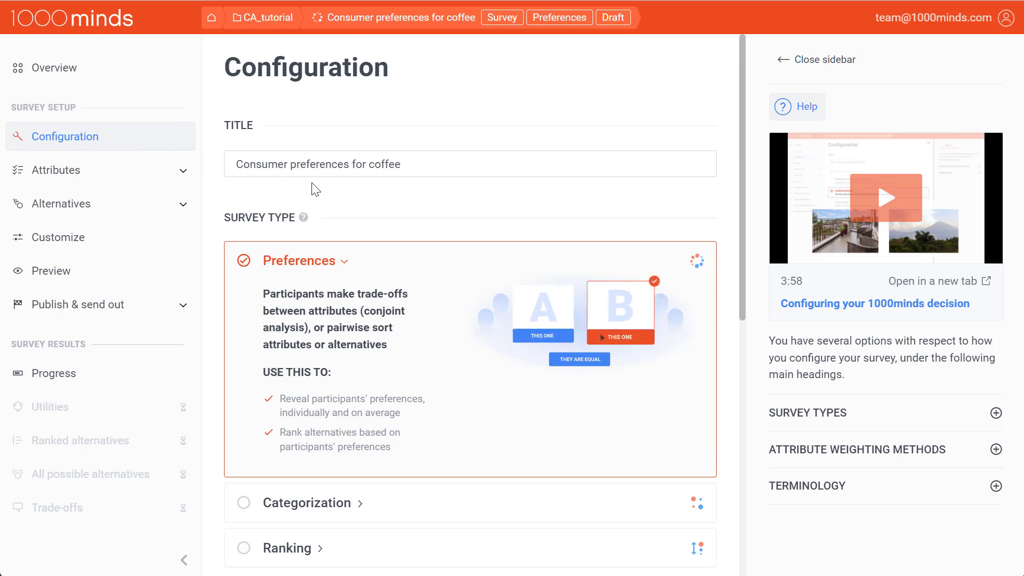
pyautogui.scroll(-3)
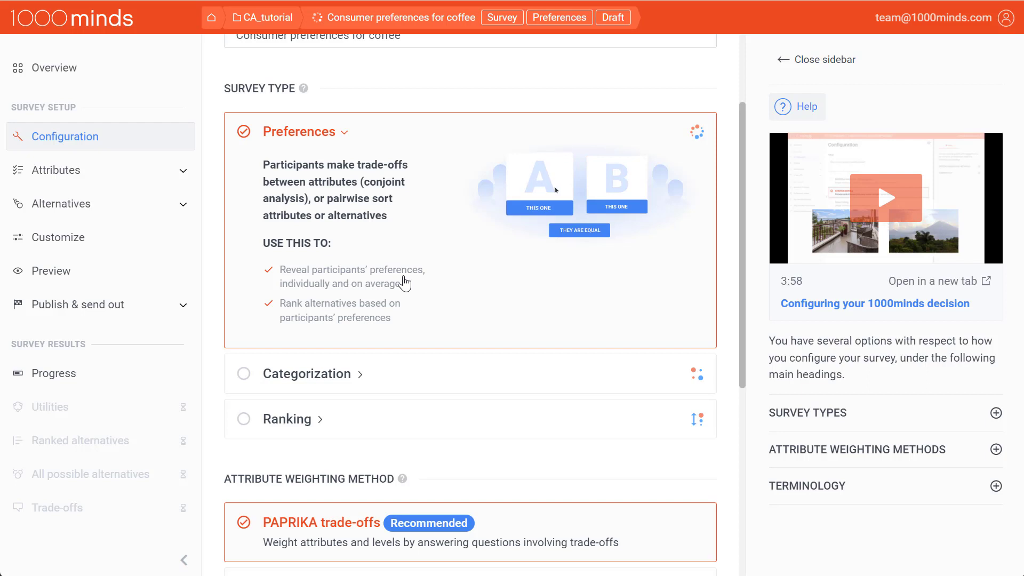
pyautogui.click(616, 206)
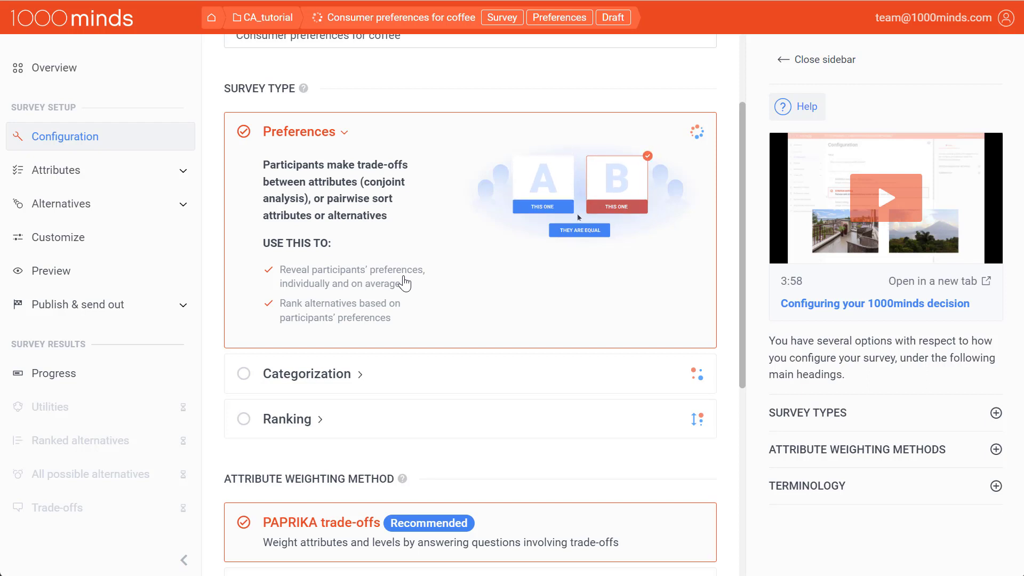
pyautogui.scroll(-3)
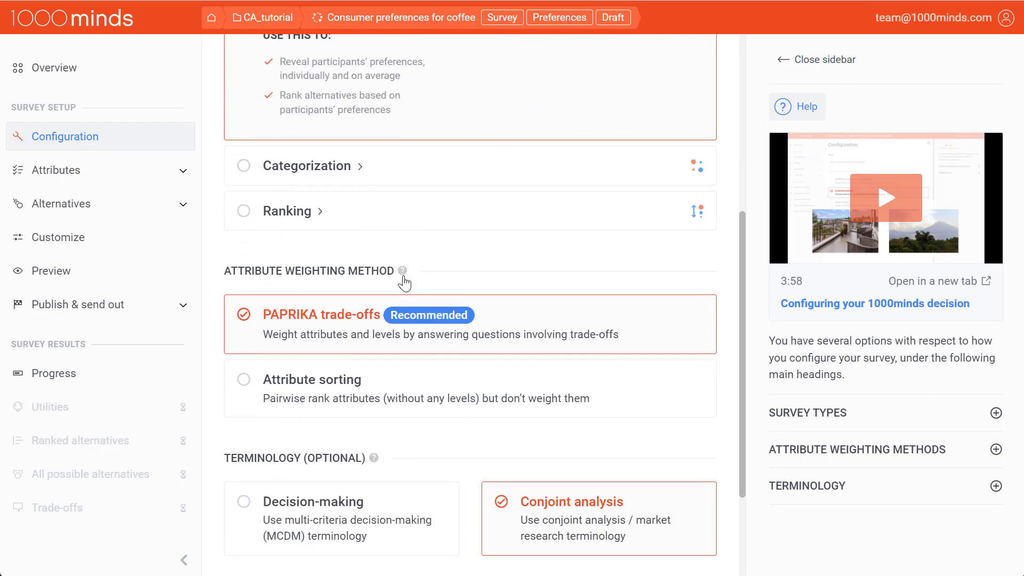
pyautogui.scroll(-3)
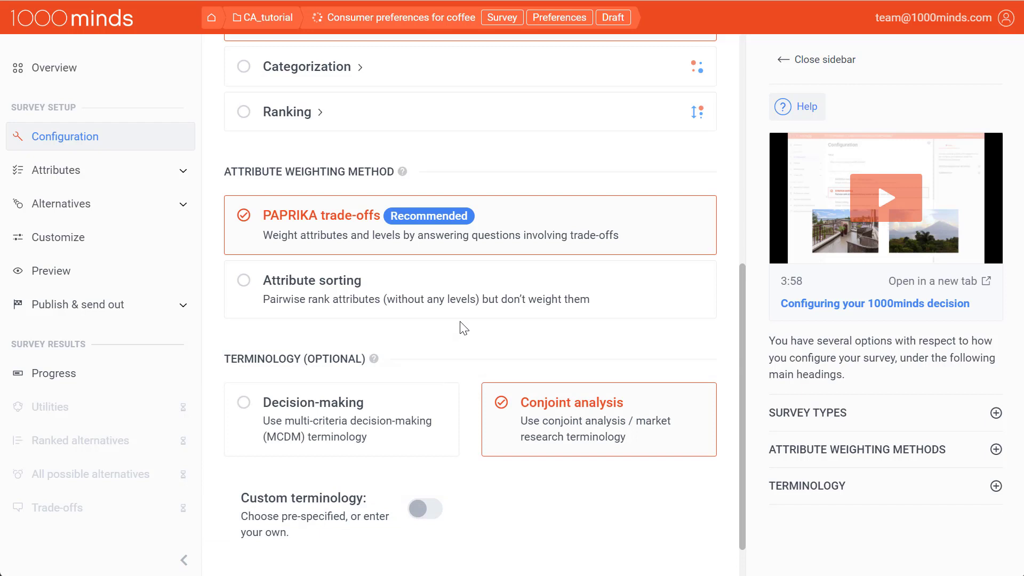
# Switch on custom terminology and choose a custom term for the alternatives, 'Coffee products'
pyautogui.scroll(-3)
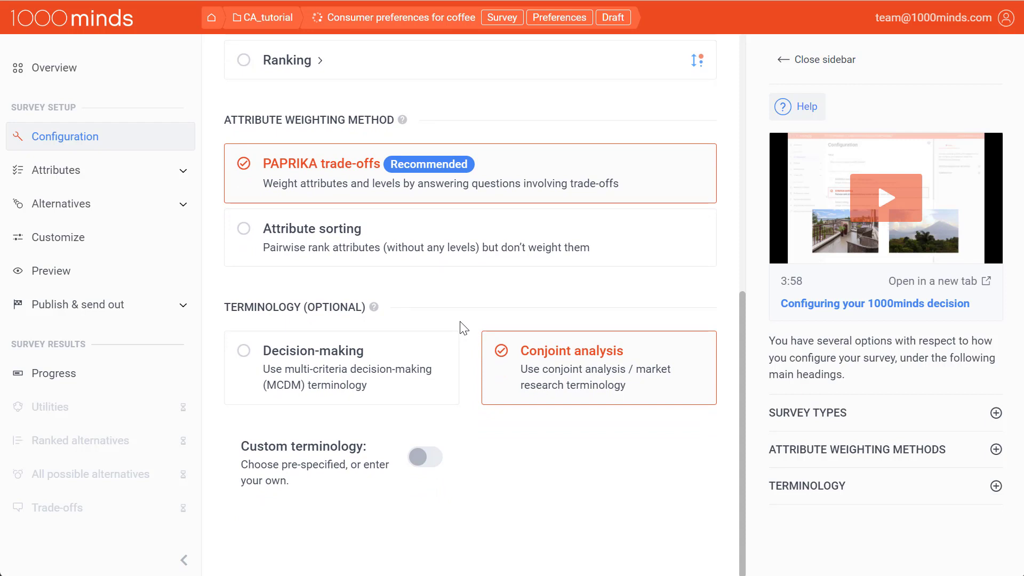
pyautogui.moveTo(459, 381)
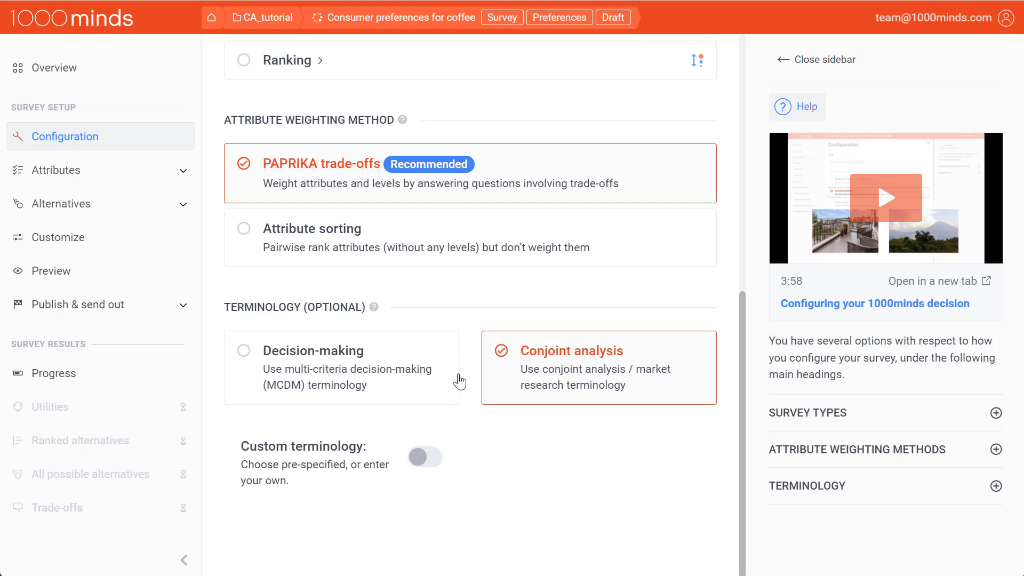
pyautogui.click(424, 456)
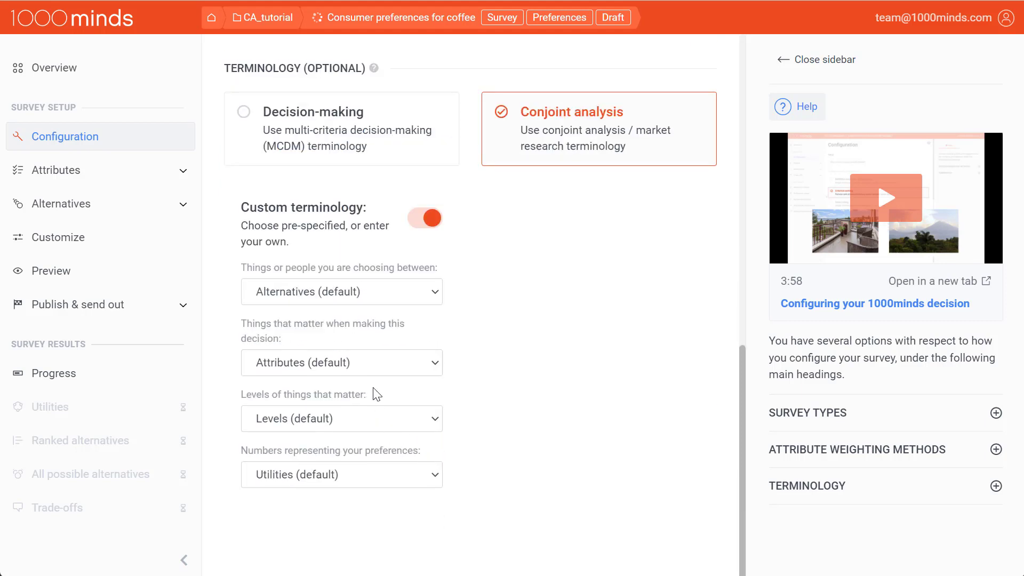
pyautogui.click(341, 291)
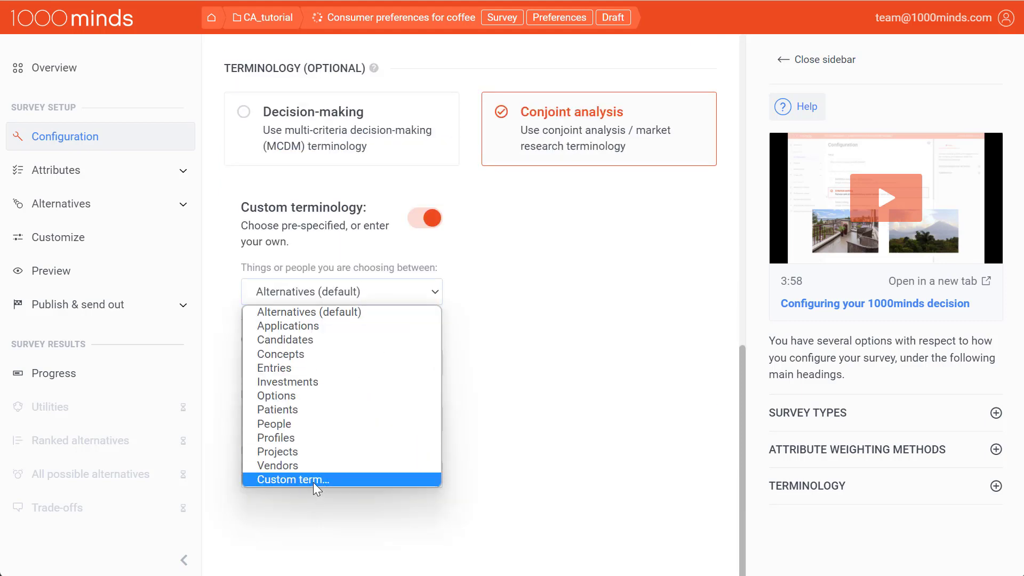
pyautogui.click(291, 480)
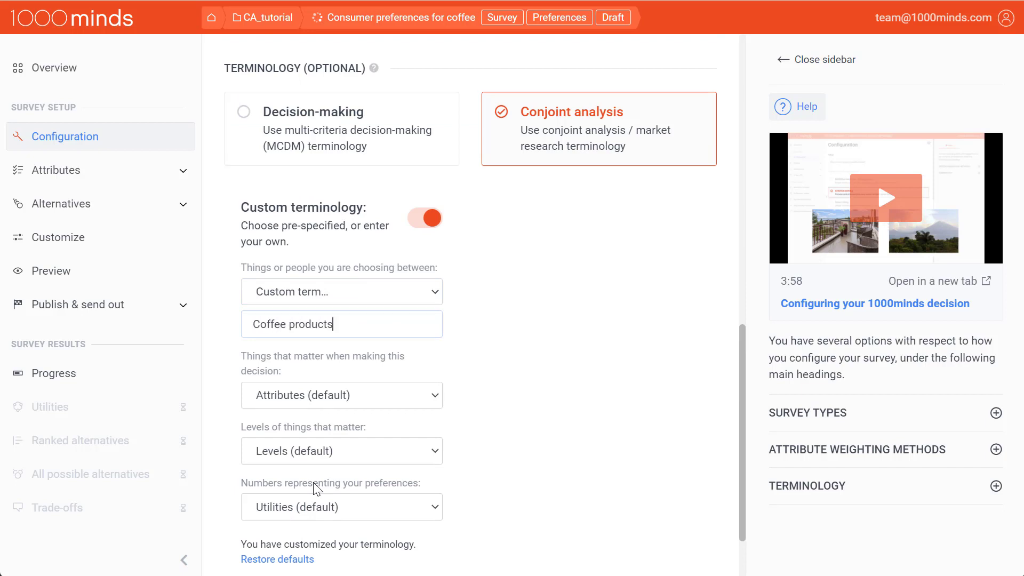